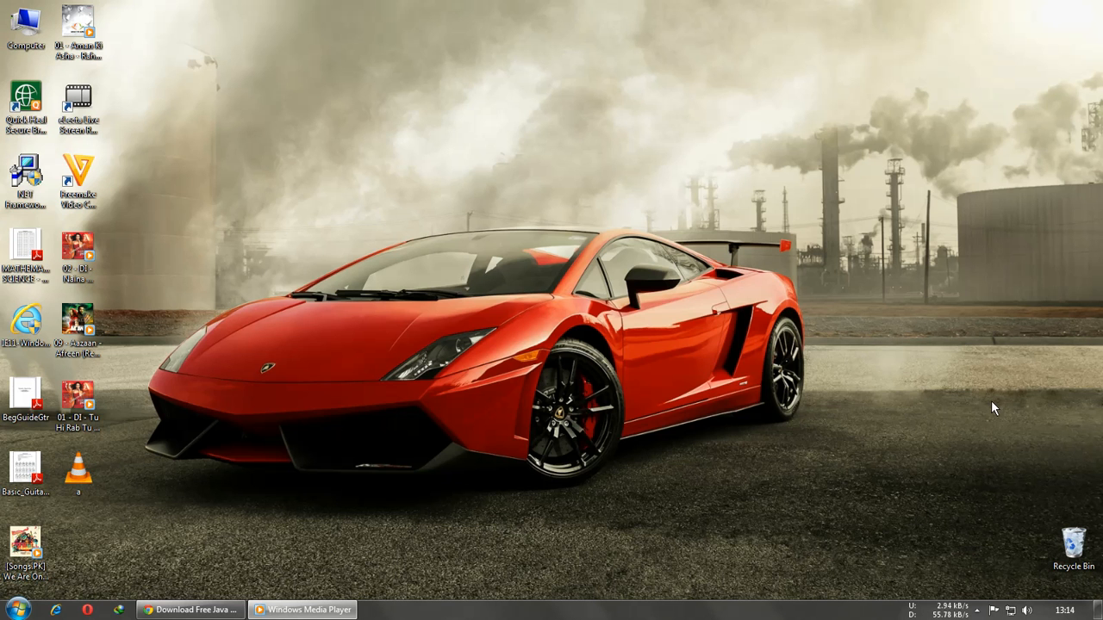
mouse_move(621, 403)
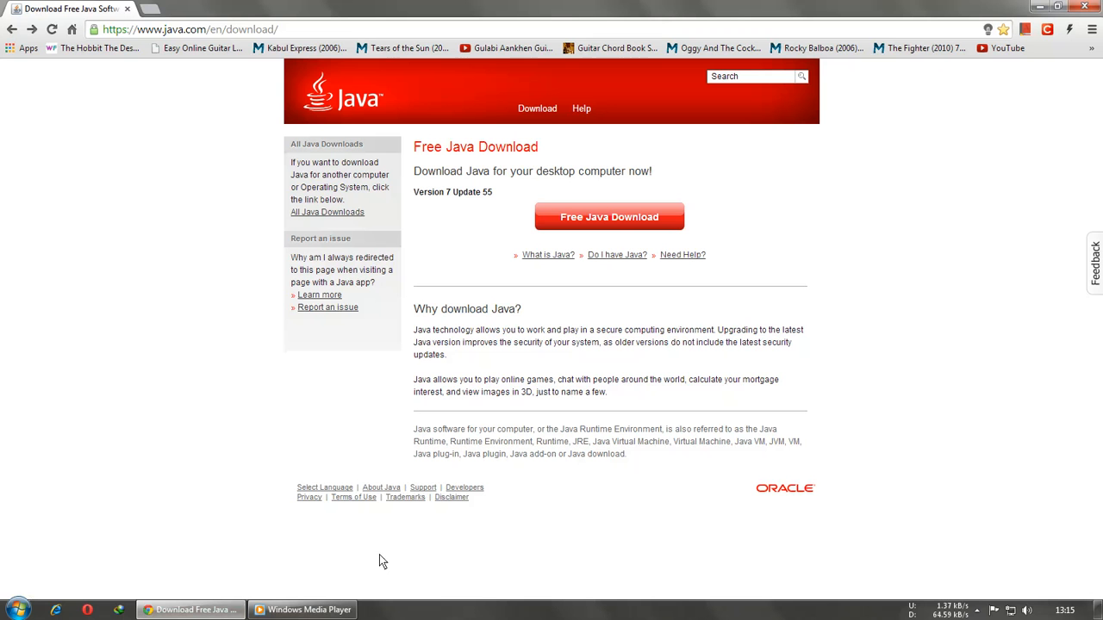
mouse_move(844, 156)
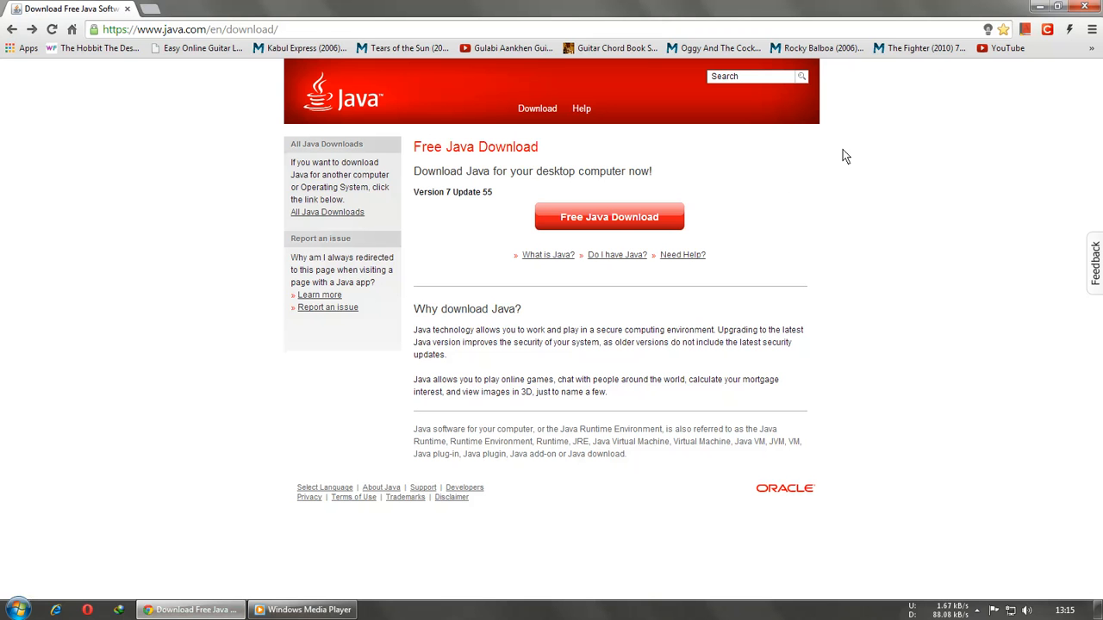
mouse_move(328, 211)
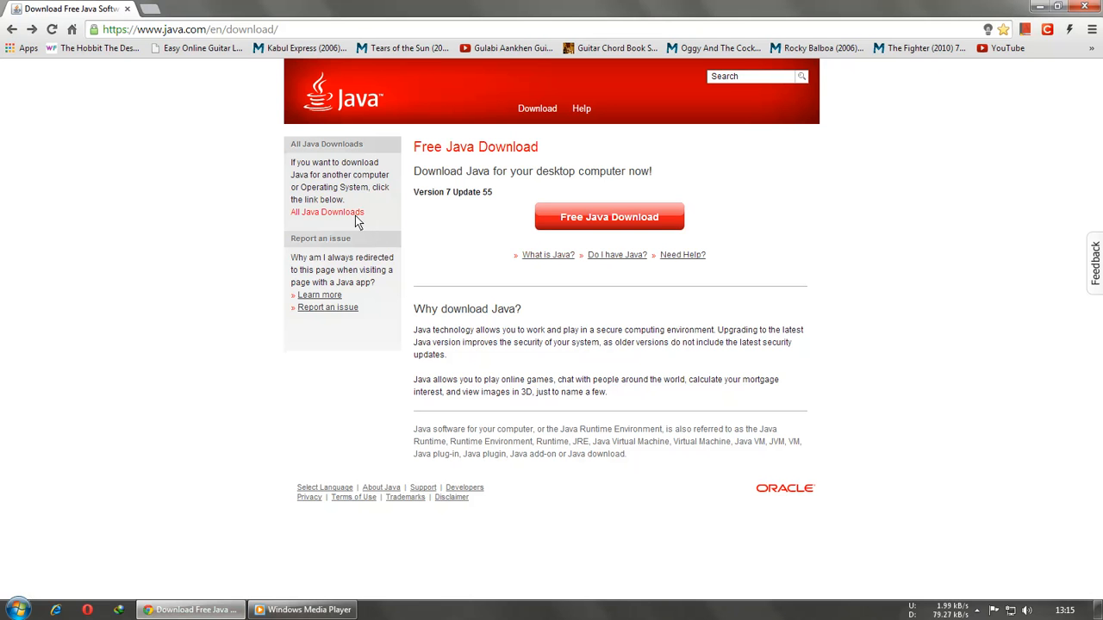
Load the Java Downloads for All Operating Systems page and highlight '7 Update 55'
click(326, 212)
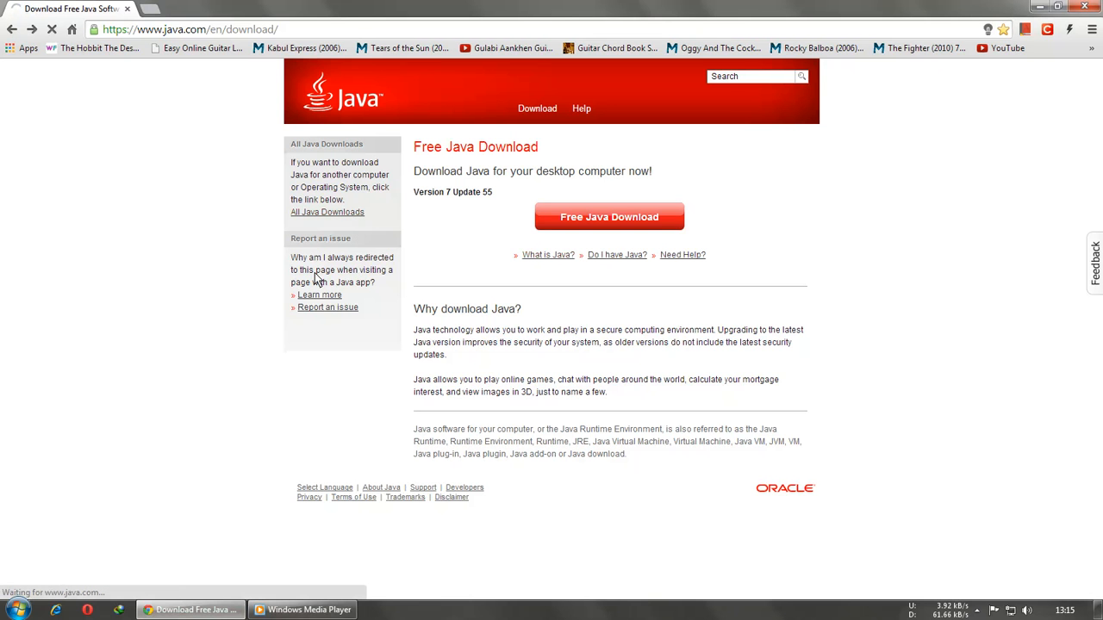
click(327, 212)
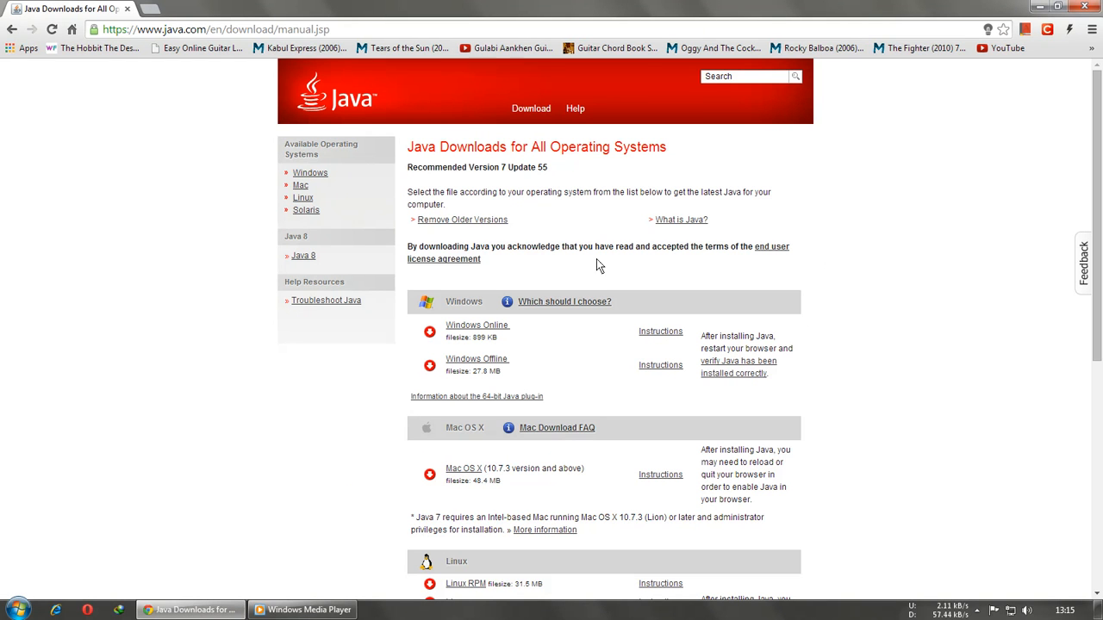
double_click(524, 167)
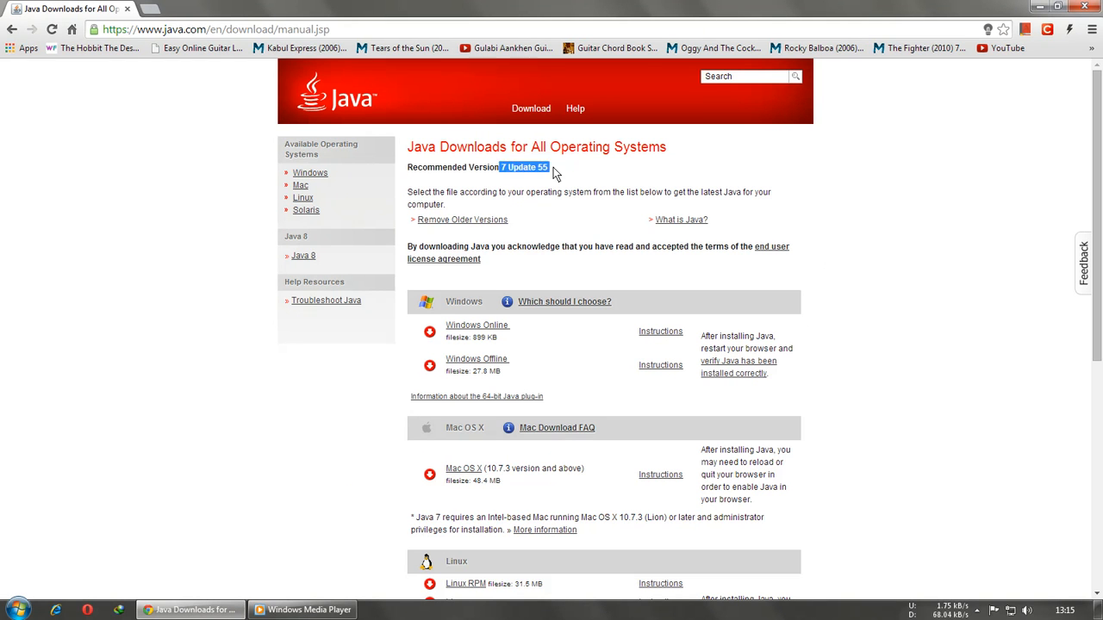
mouse_move(585, 214)
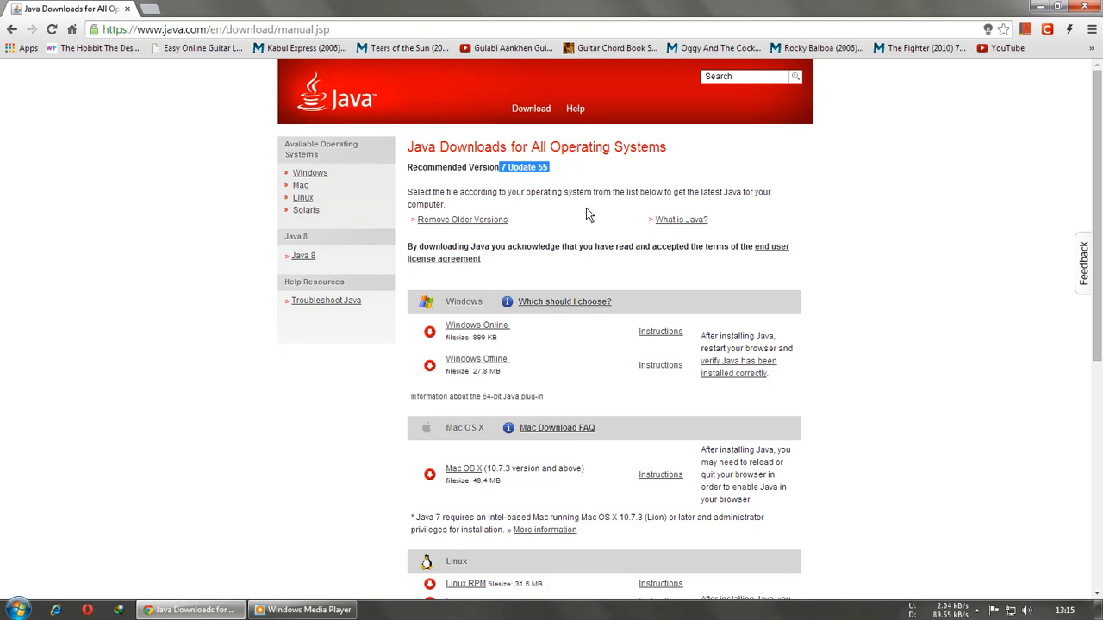
mouse_move(543, 350)
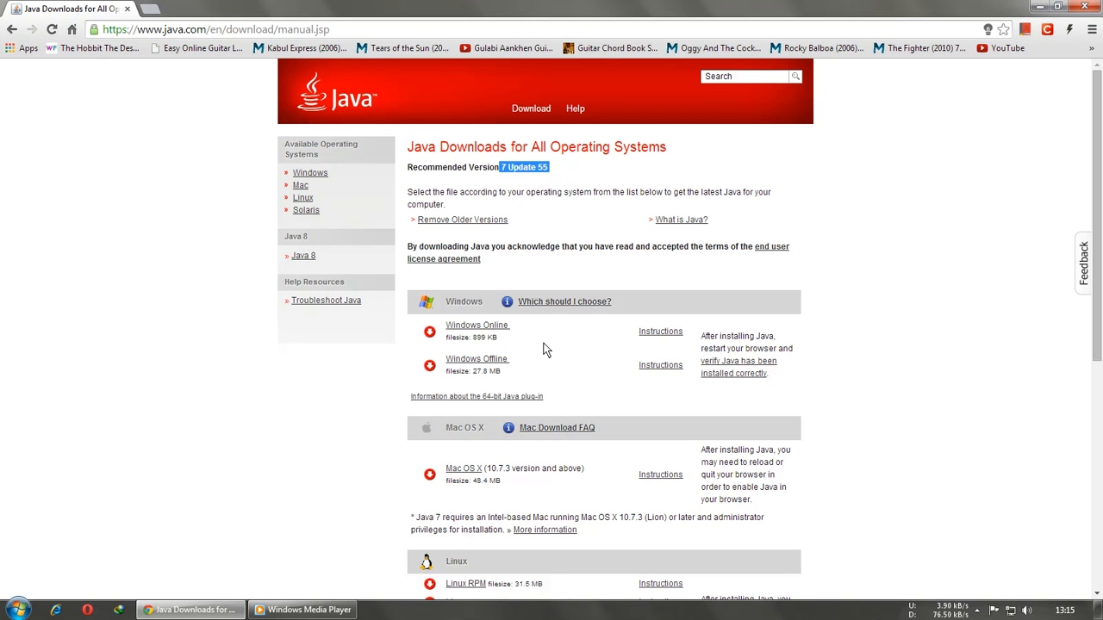
mouse_move(477, 358)
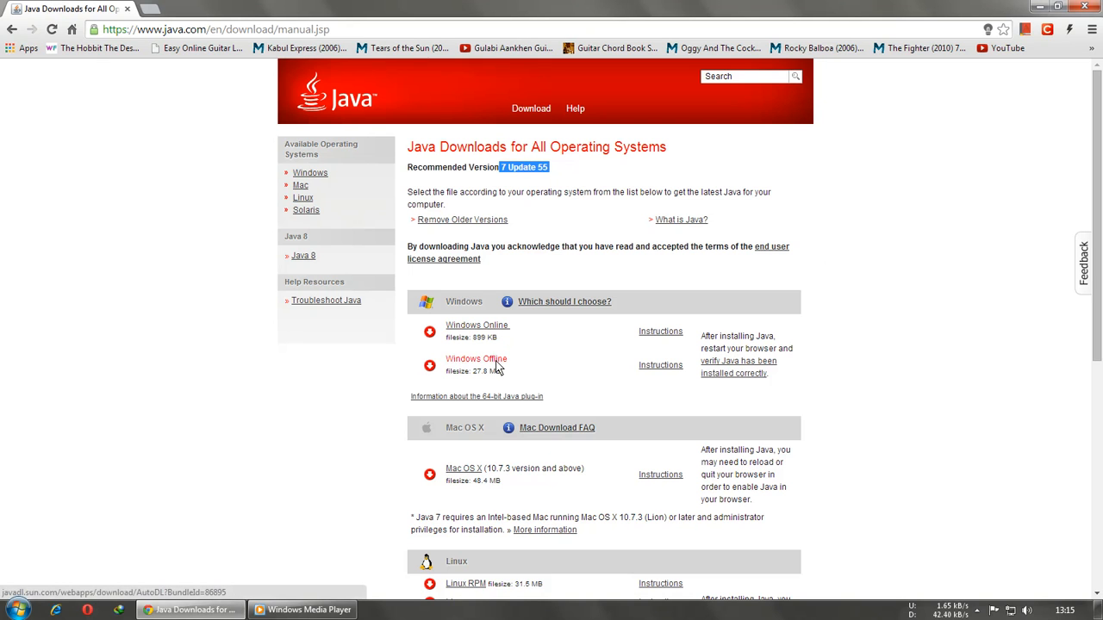
mouse_move(497, 343)
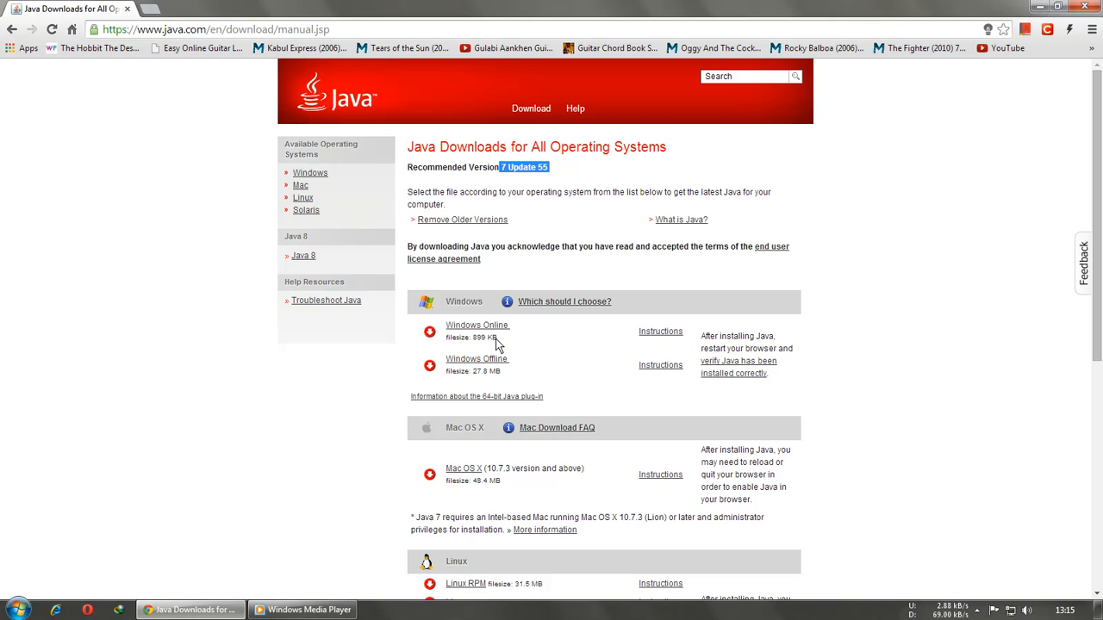
mouse_move(509, 336)
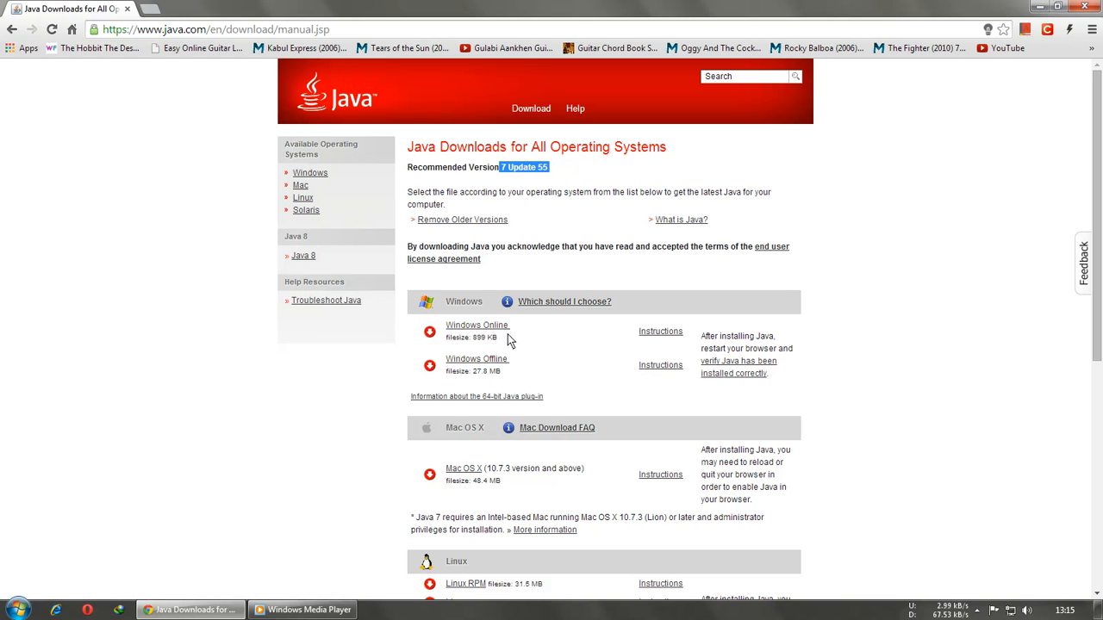
mouse_move(568, 340)
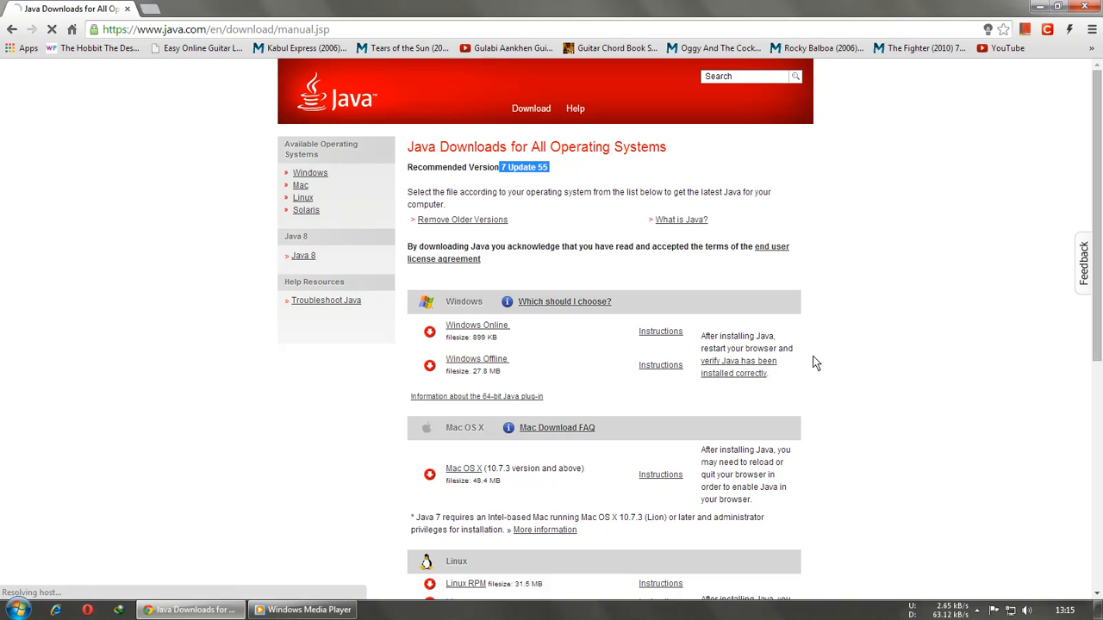
mouse_move(592, 408)
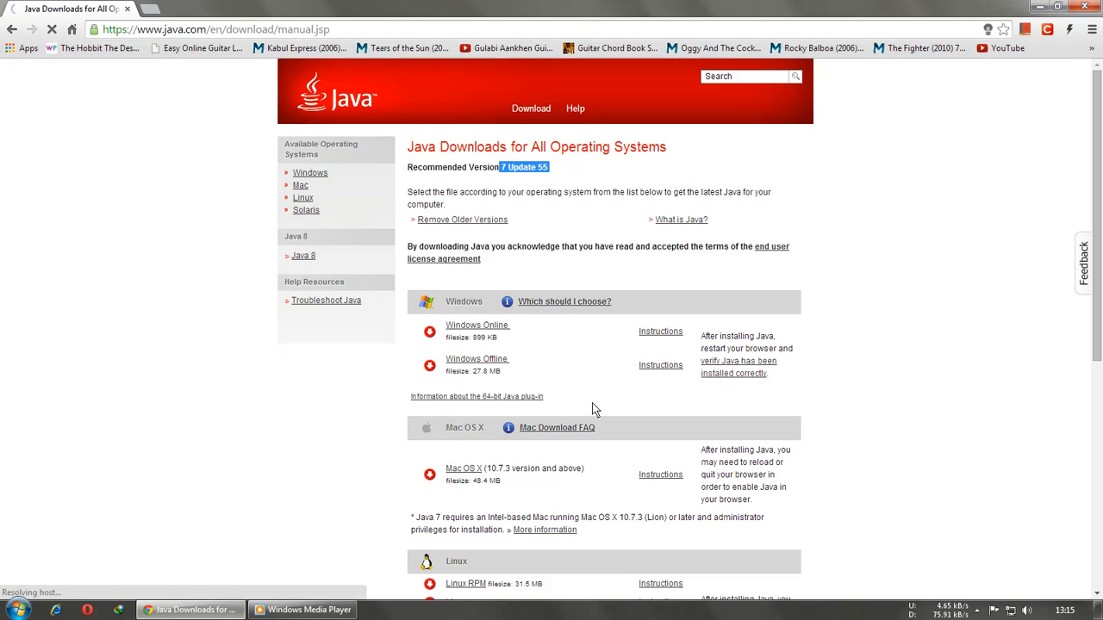
mouse_move(599, 374)
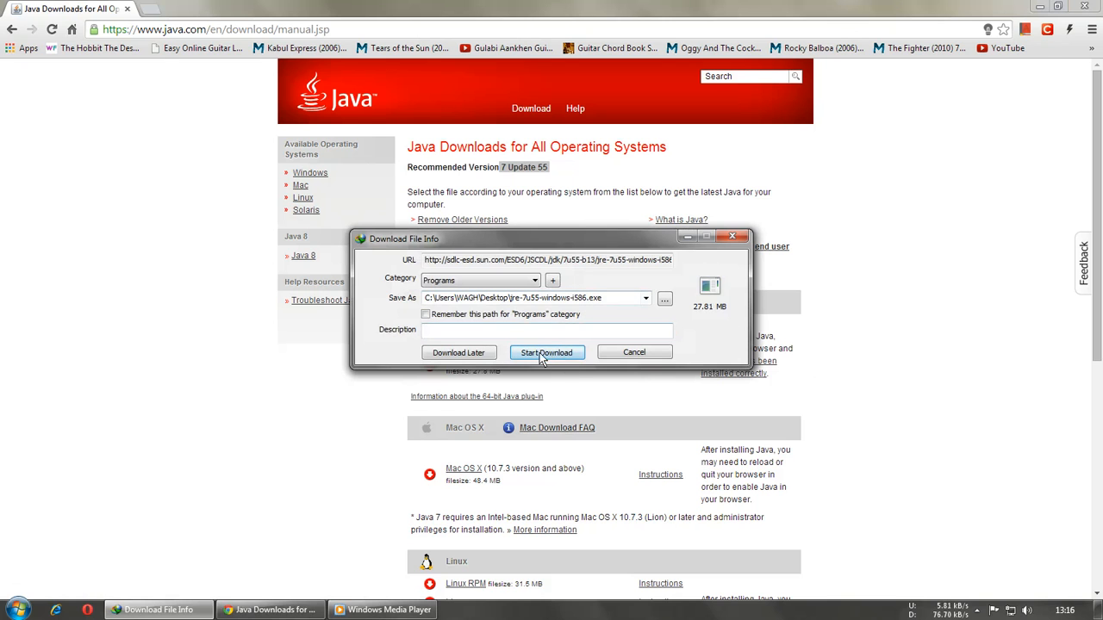
Start downloading jre-7u55-windows-i586.exe to the Desktop in Internet Download Manager
click(546, 352)
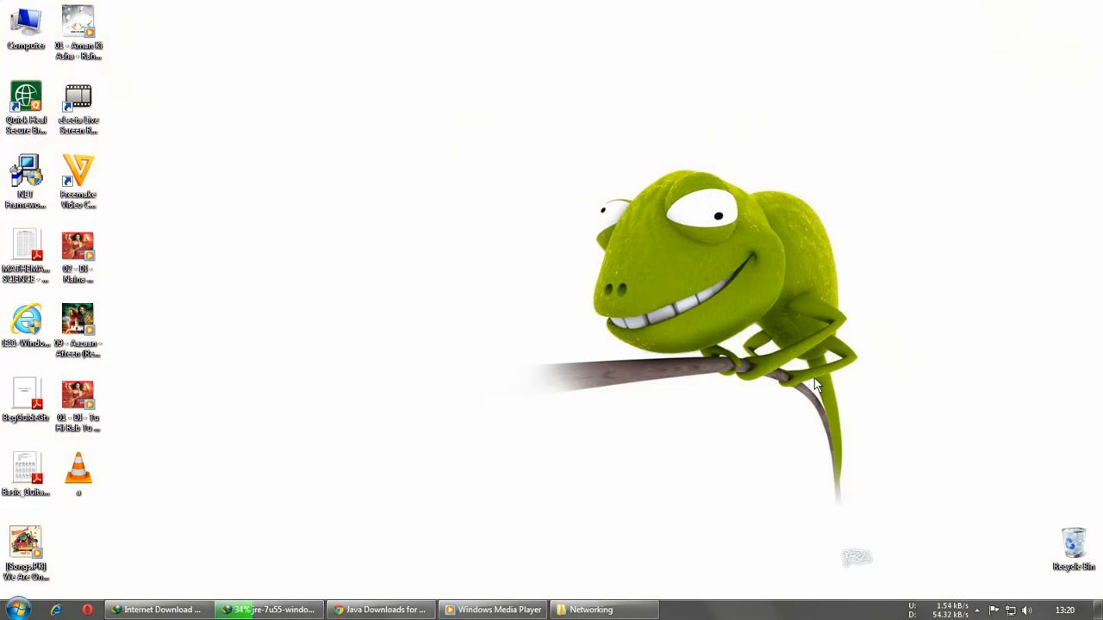
mouse_move(832, 454)
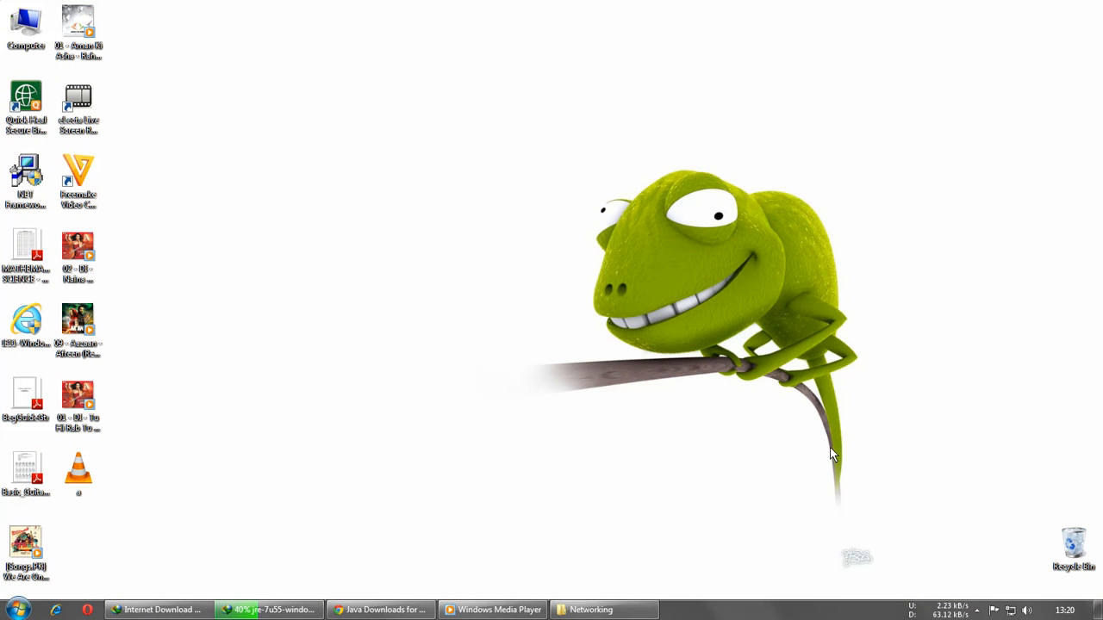
mouse_move(861, 499)
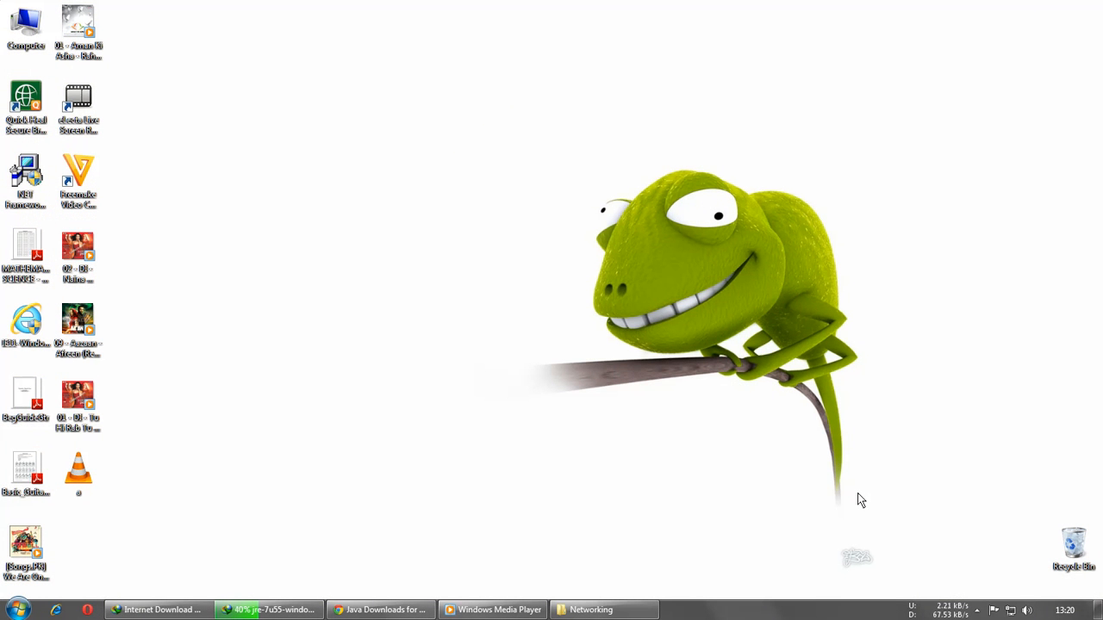